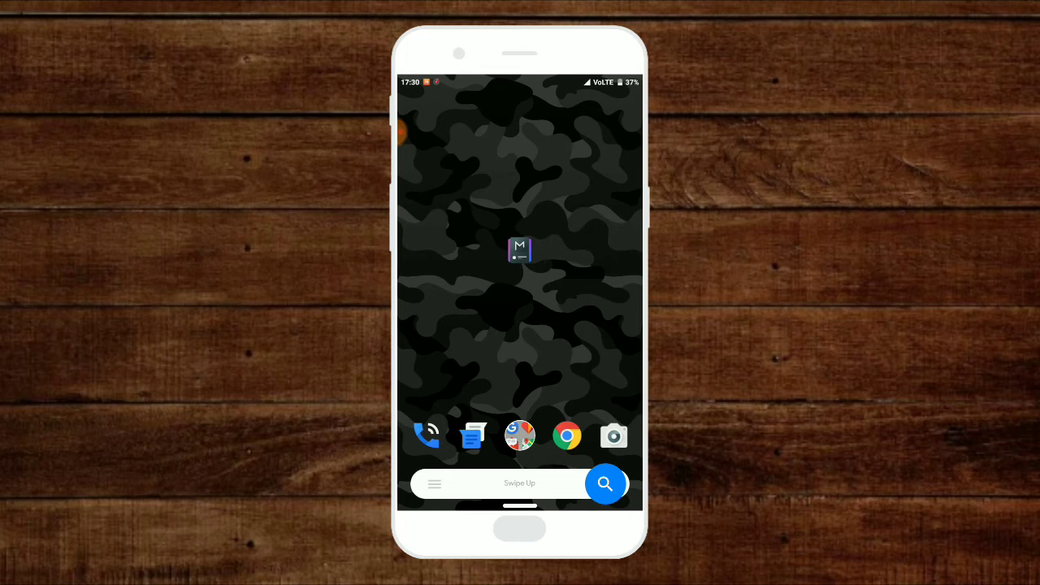
Launch Material Notification Shade from the home screen to reach its permissions page
{"action": "left_click", "coordinate": [519, 249]}
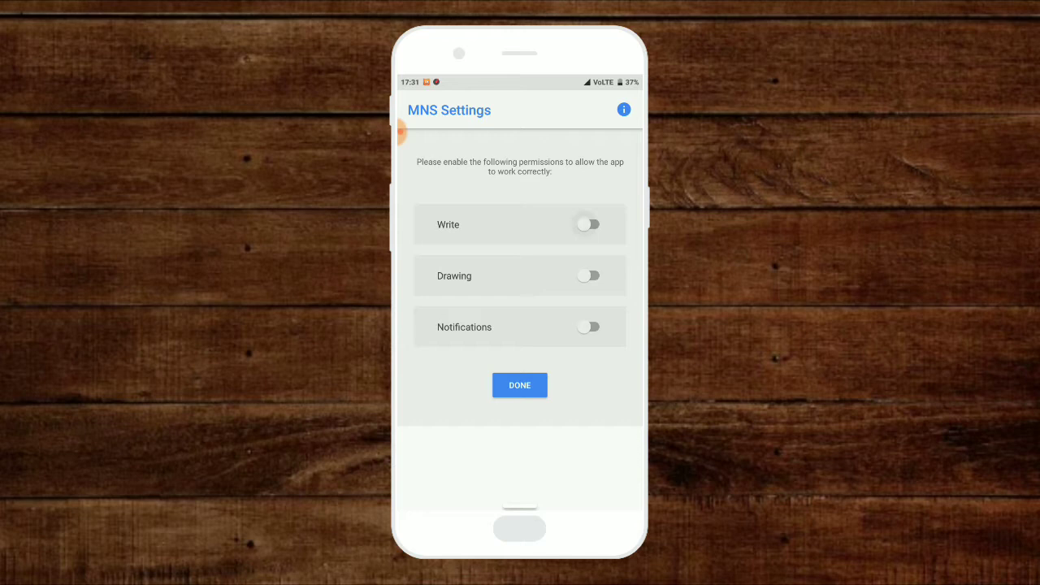
Grant the app the write settings and draw-over-other-apps permissions
{"action": "left_click", "coordinate": [588, 225]}
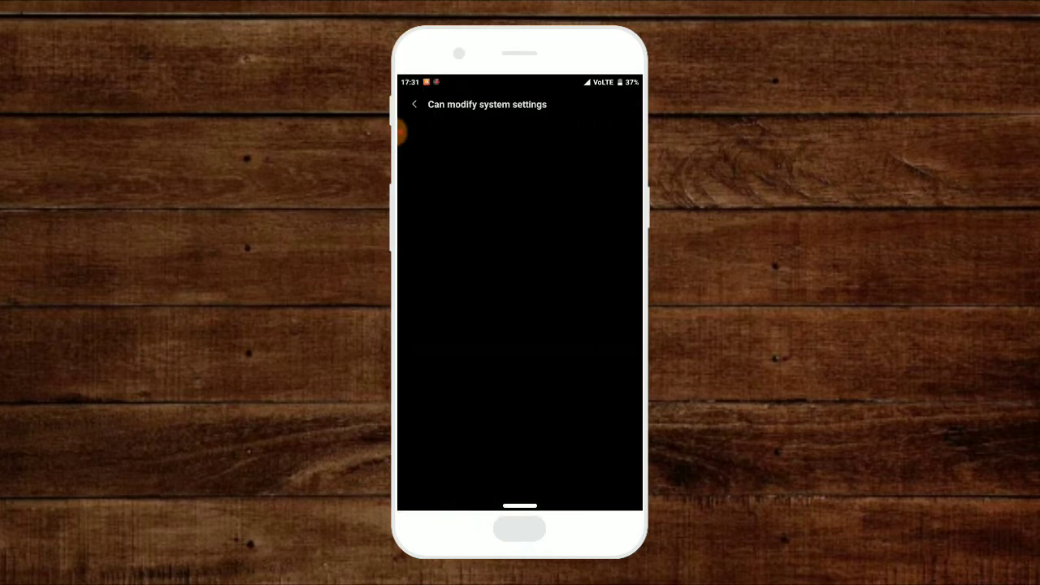
{"action": "left_click", "coordinate": [414, 104]}
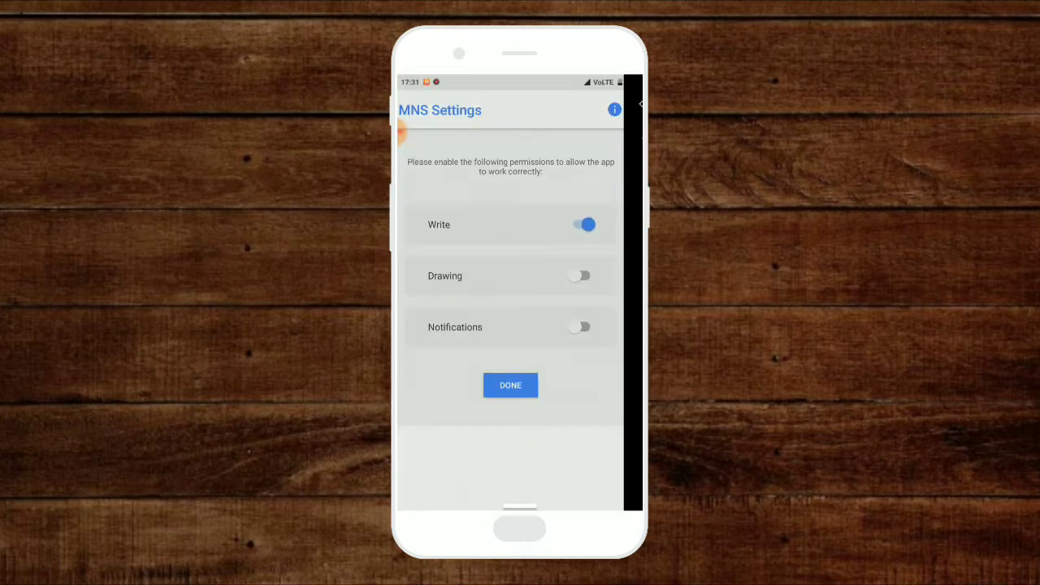
{"action": "left_click", "coordinate": [580, 276]}
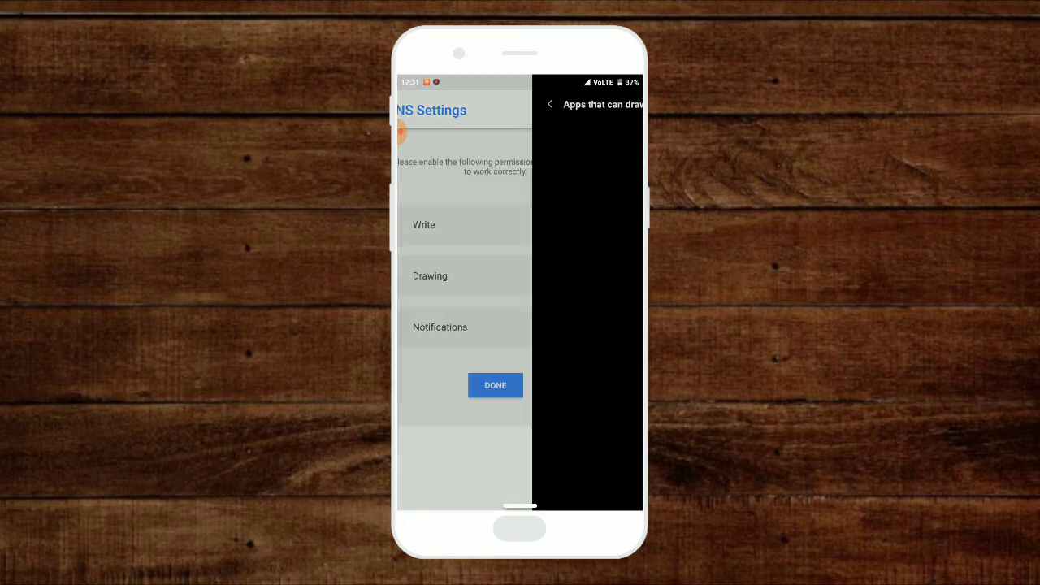
{"action": "left_click", "coordinate": [430, 275]}
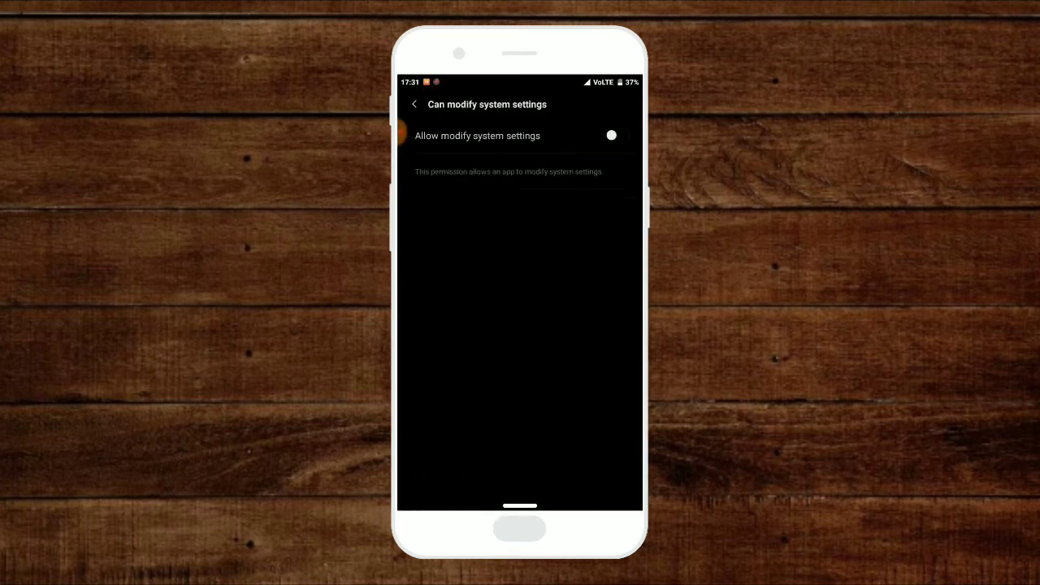
{"action": "left_click", "coordinate": [617, 135]}
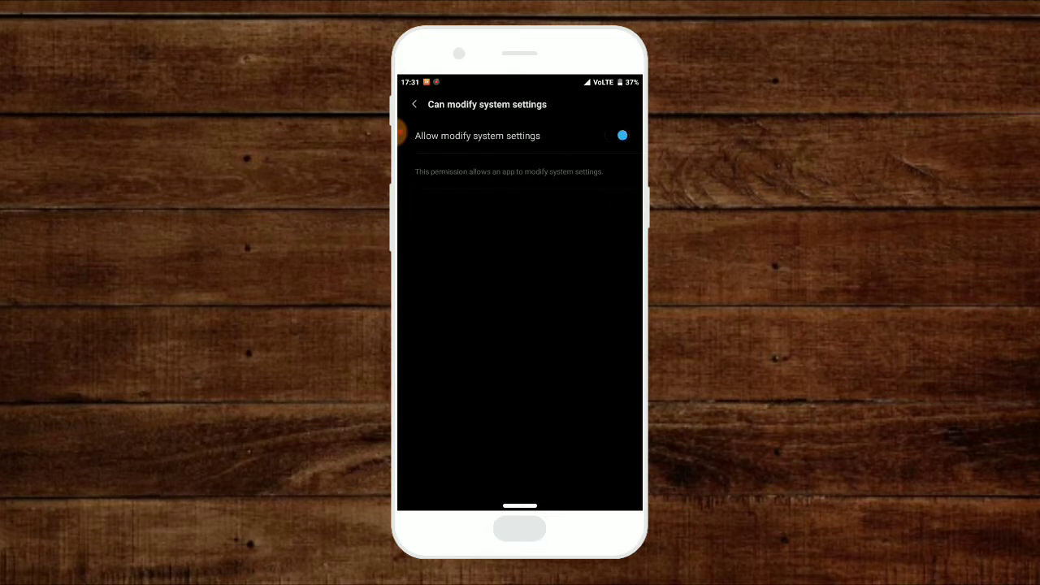
{"action": "left_click", "coordinate": [414, 104]}
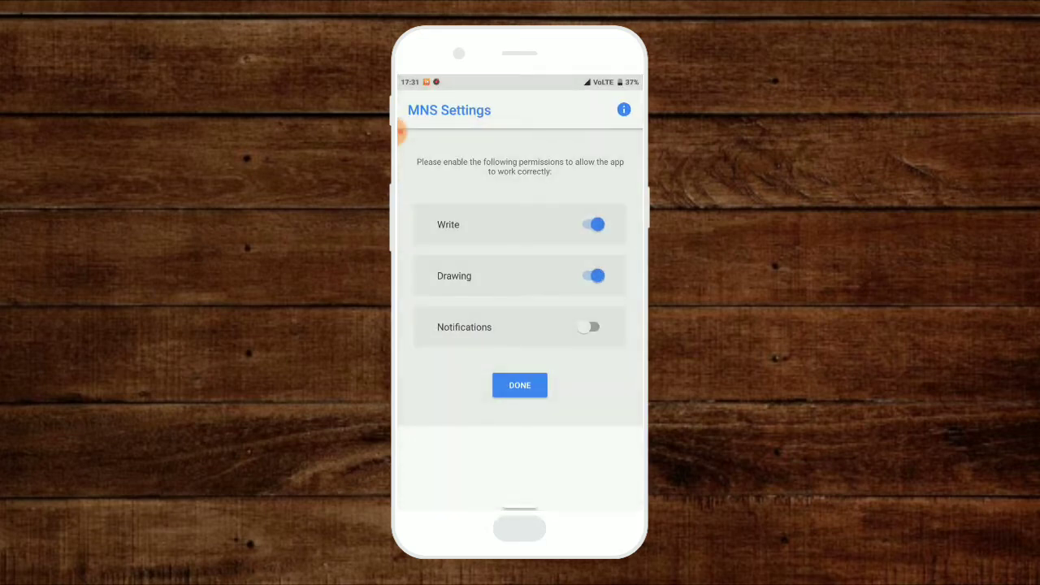
Allow notification access for Material Notification Shade and pull down the shade
{"action": "left_click", "coordinate": [589, 326]}
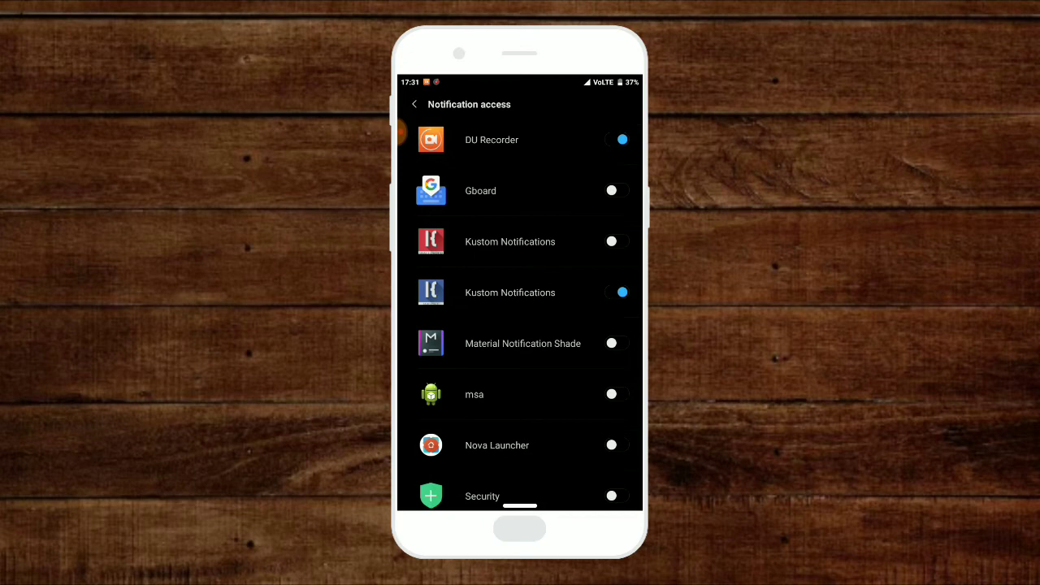
{"action": "left_click", "coordinate": [612, 343]}
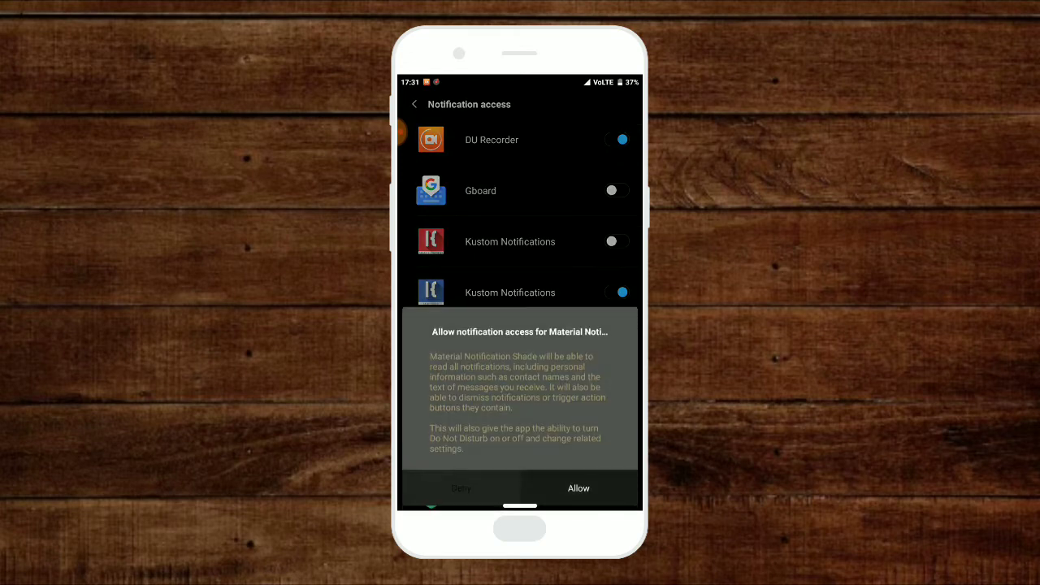
{"action": "left_click", "coordinate": [578, 487]}
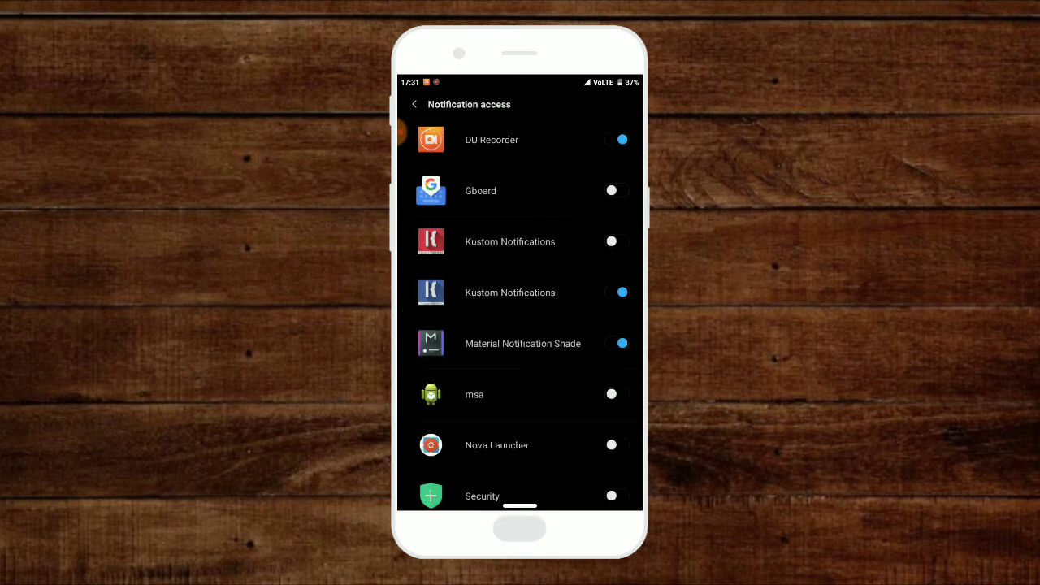
{"action": "left_click_drag", "start_coordinate": [520, 81], "coordinate": [520, 325]}
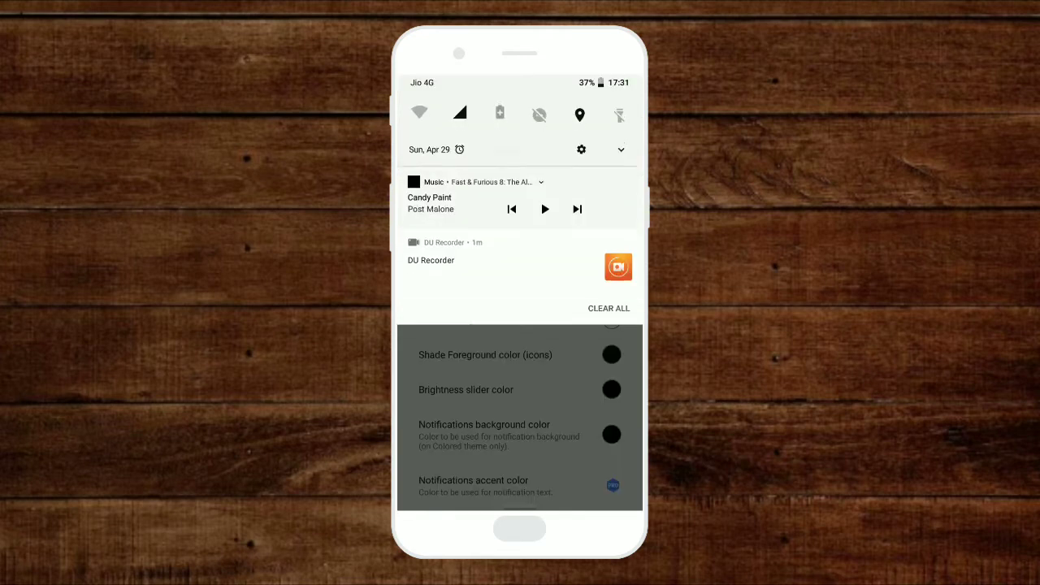
Set the panel theme to P
{"action": "scroll", "scroll_direction": "up", "scroll_amount": 3}
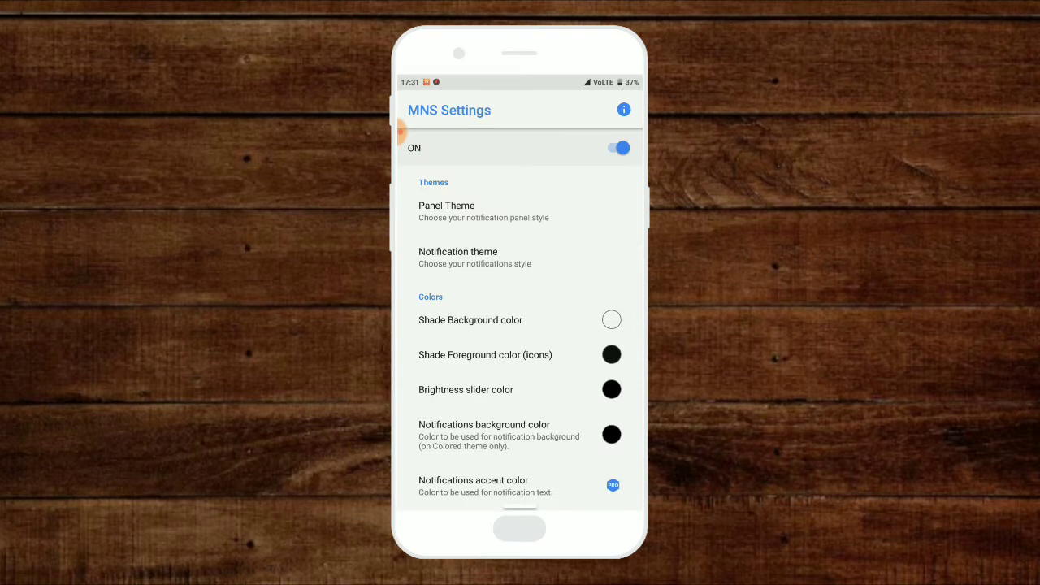
{"action": "left_click", "coordinate": [484, 211]}
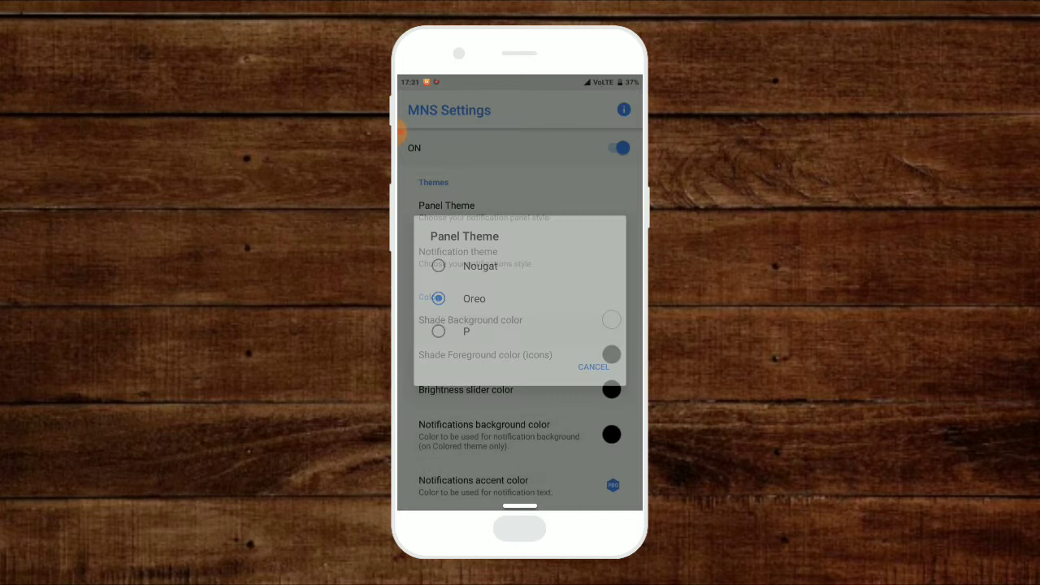
{"action": "left_click", "coordinate": [593, 367]}
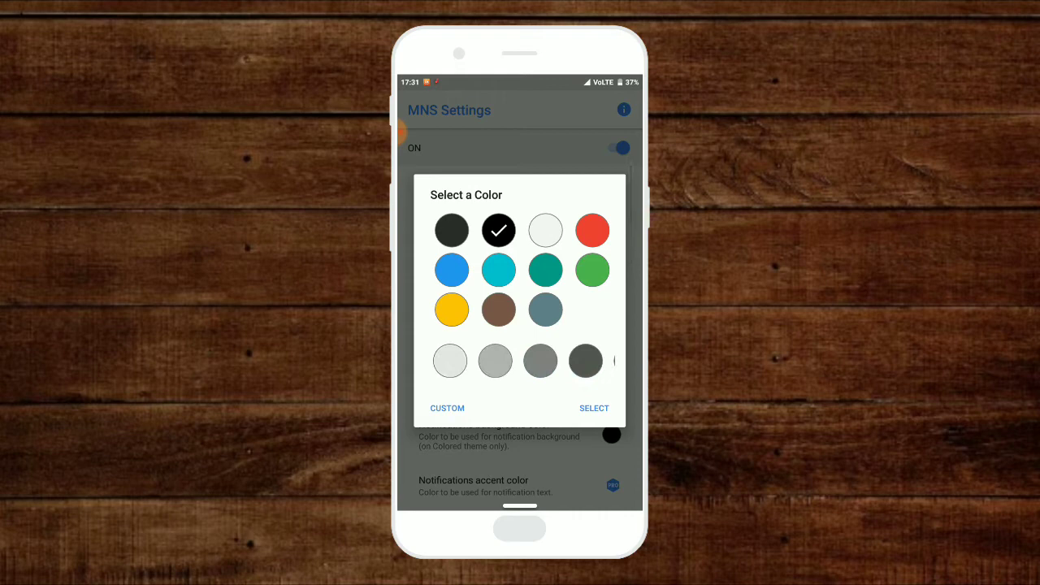
Give the shade foreground icons a dark charcoal colour and preview the shade
{"action": "left_click", "coordinate": [594, 408]}
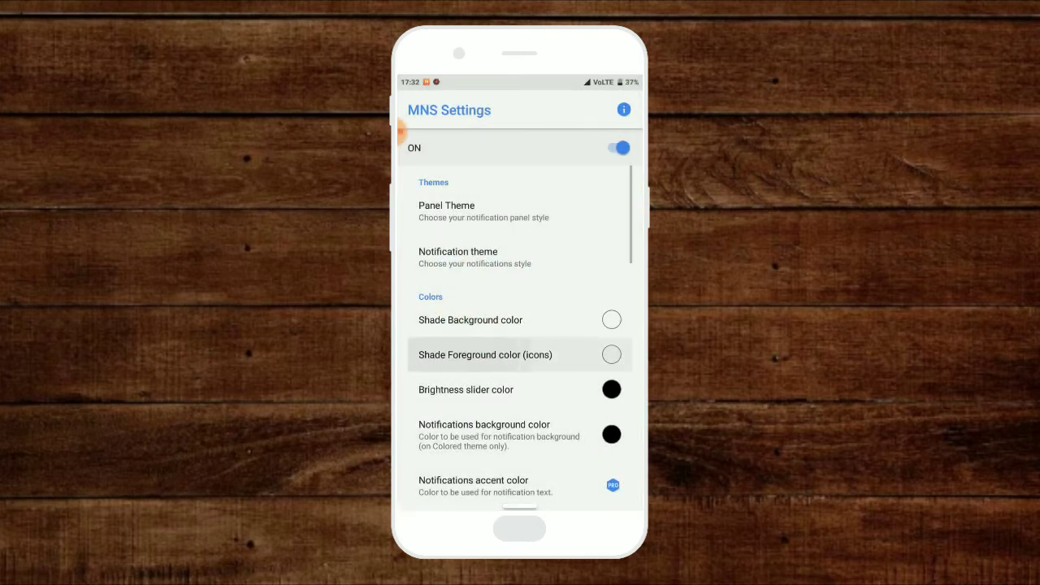
{"action": "left_click", "coordinate": [611, 354]}
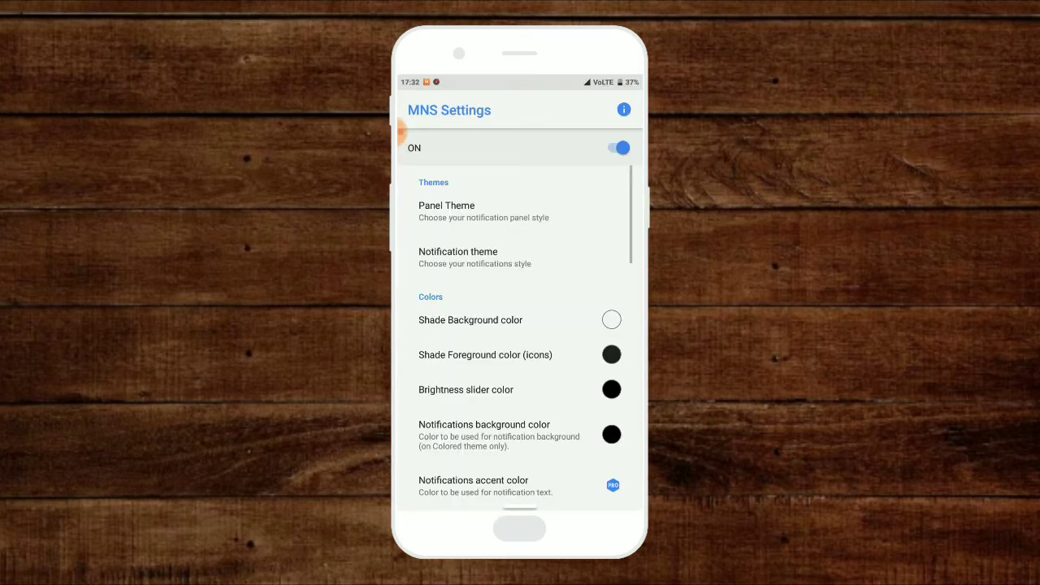
{"action": "left_click_drag", "start_coordinate": [520, 82], "coordinate": [520, 325]}
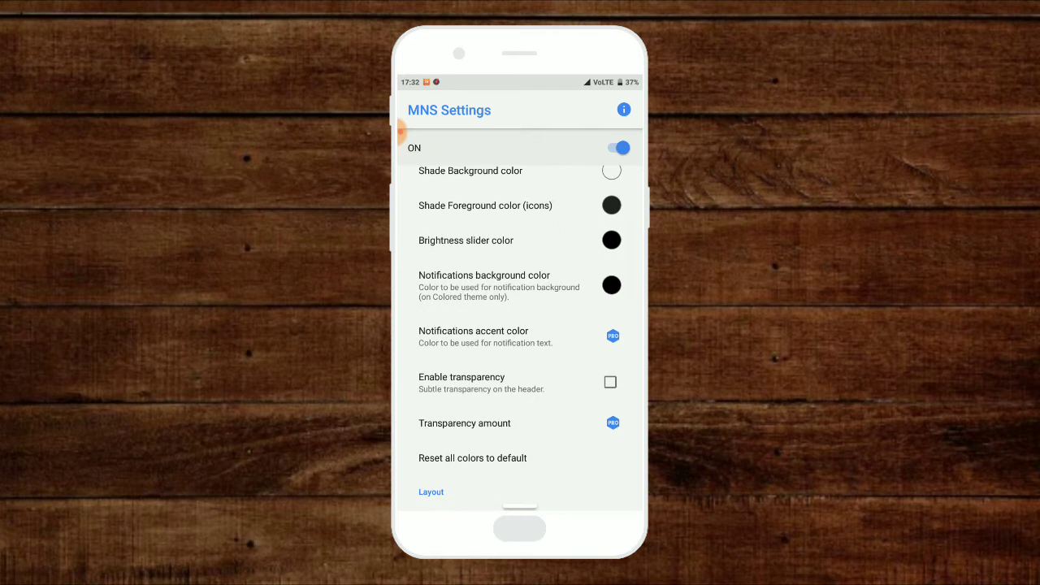
{"action": "scroll", "scroll_direction": "down", "scroll_amount": 3}
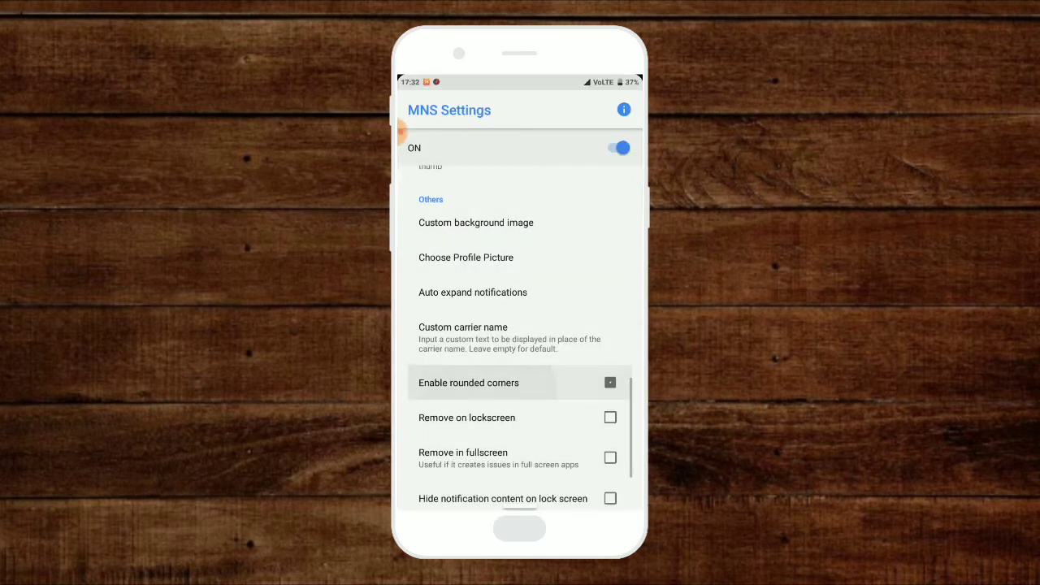
{"action": "scroll", "scroll_direction": "up", "scroll_amount": 3}
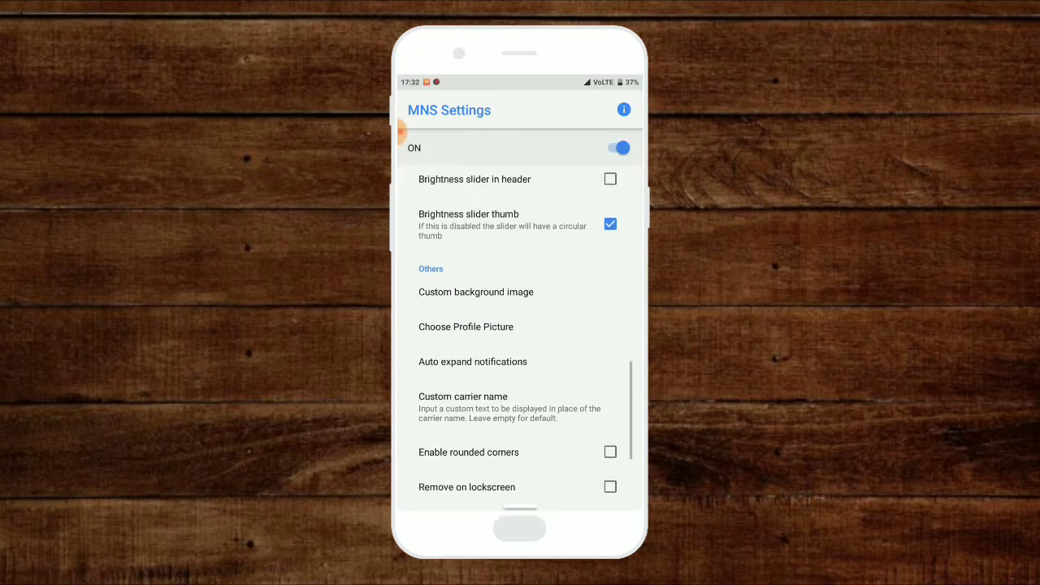
{"action": "left_click", "coordinate": [475, 292]}
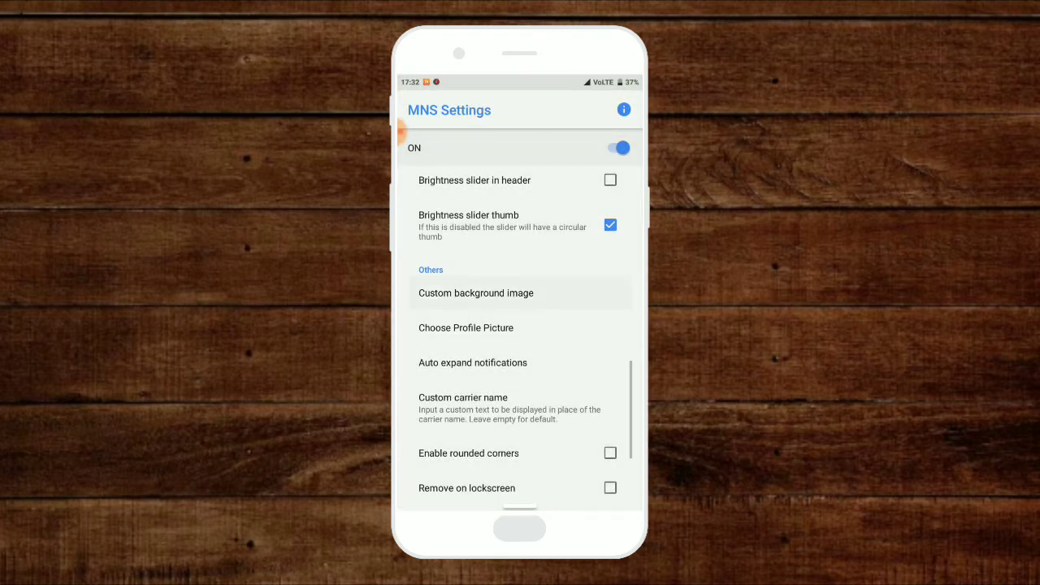
Pick a gallery photo as the custom background image, allowing camera access
{"action": "left_click", "coordinate": [466, 327]}
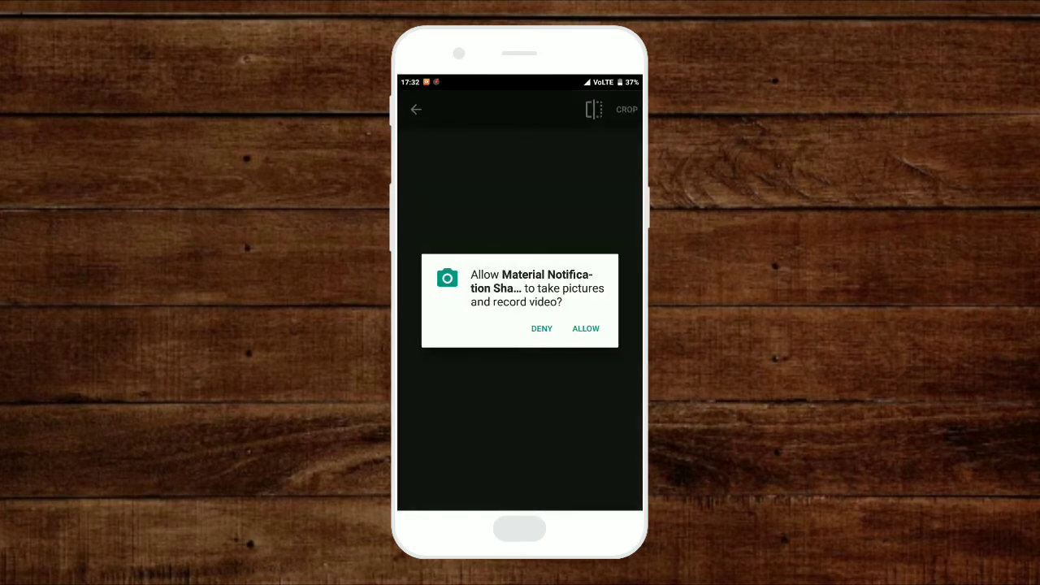
{"action": "left_click", "coordinate": [585, 329]}
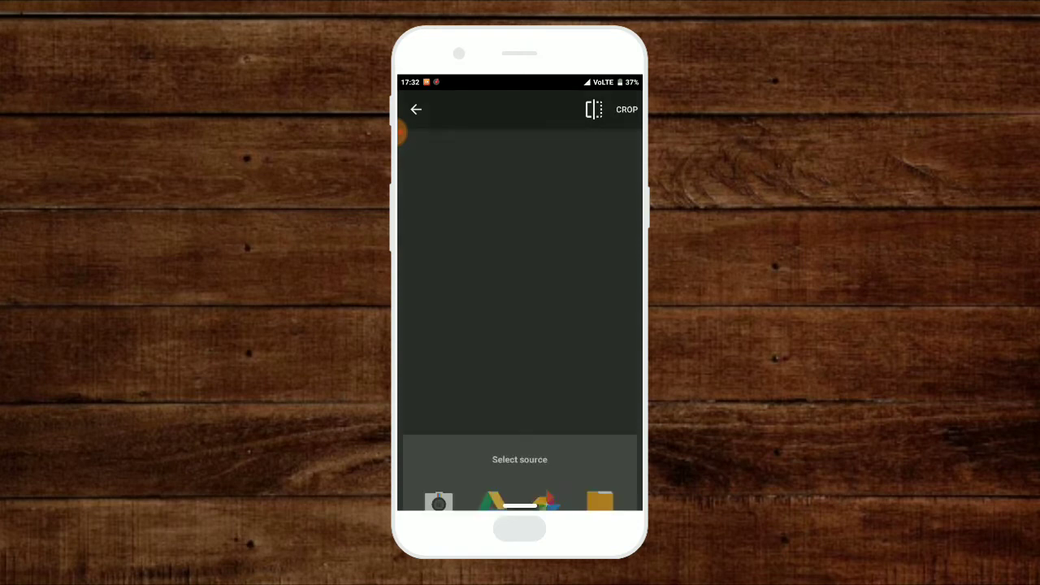
{"action": "left_click", "coordinate": [491, 500]}
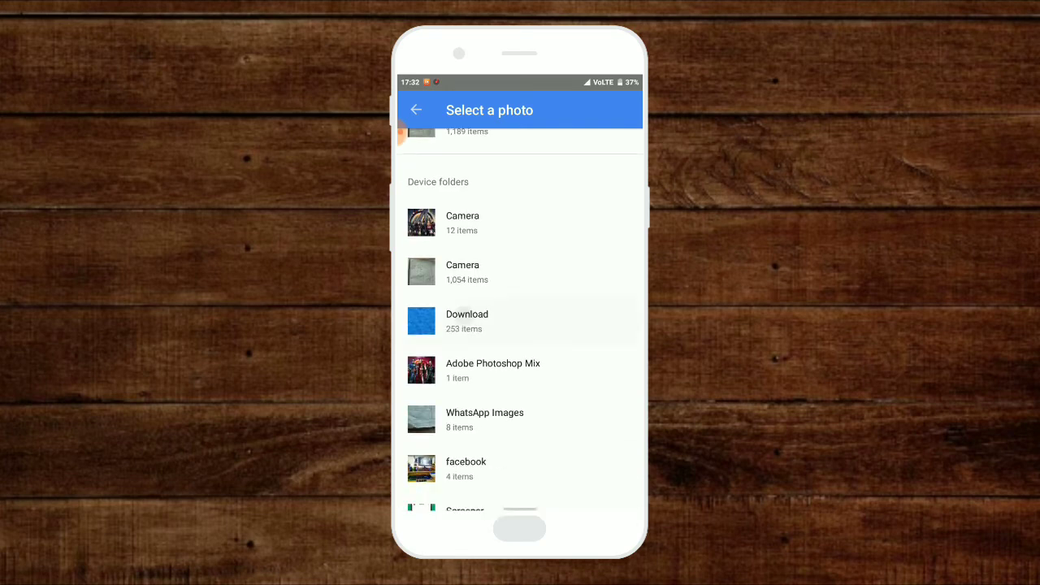
{"action": "left_click", "coordinate": [466, 321]}
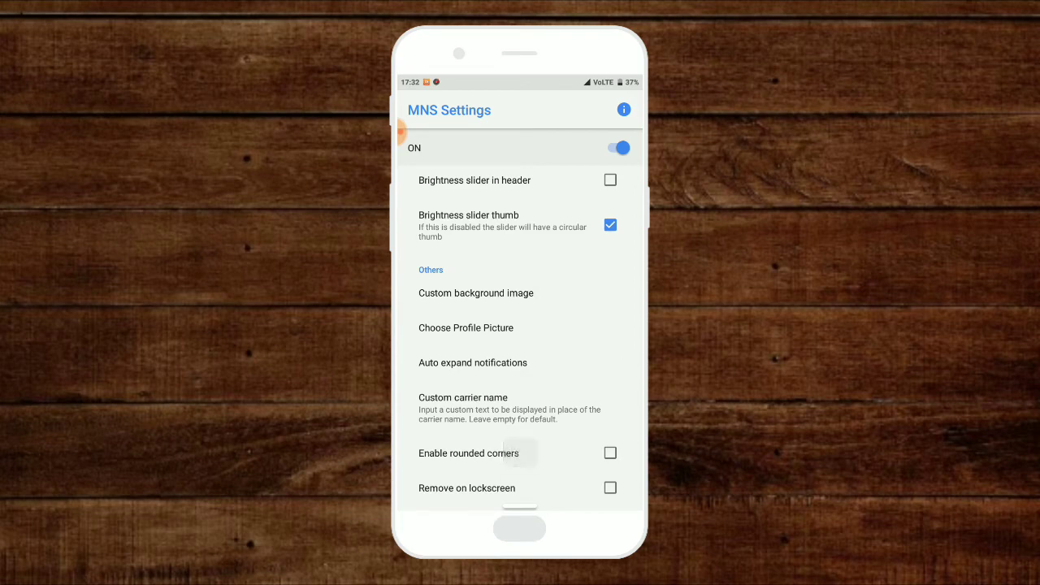
Enable the brightness slider in the header and scroll back to the top of settings
{"action": "left_click_drag", "start_coordinate": [520, 81], "coordinate": [520, 244]}
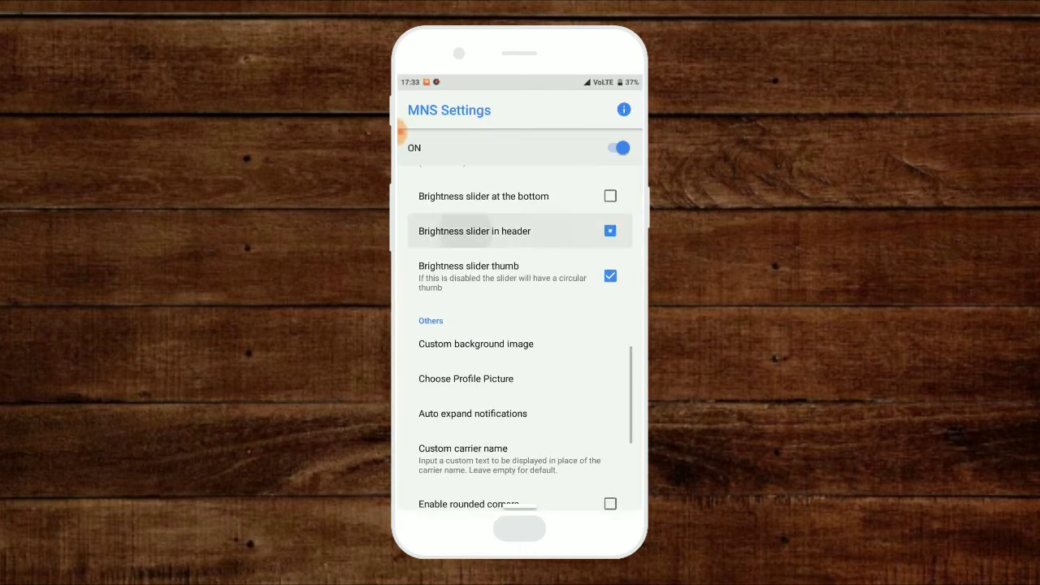
{"action": "left_click", "coordinate": [610, 231]}
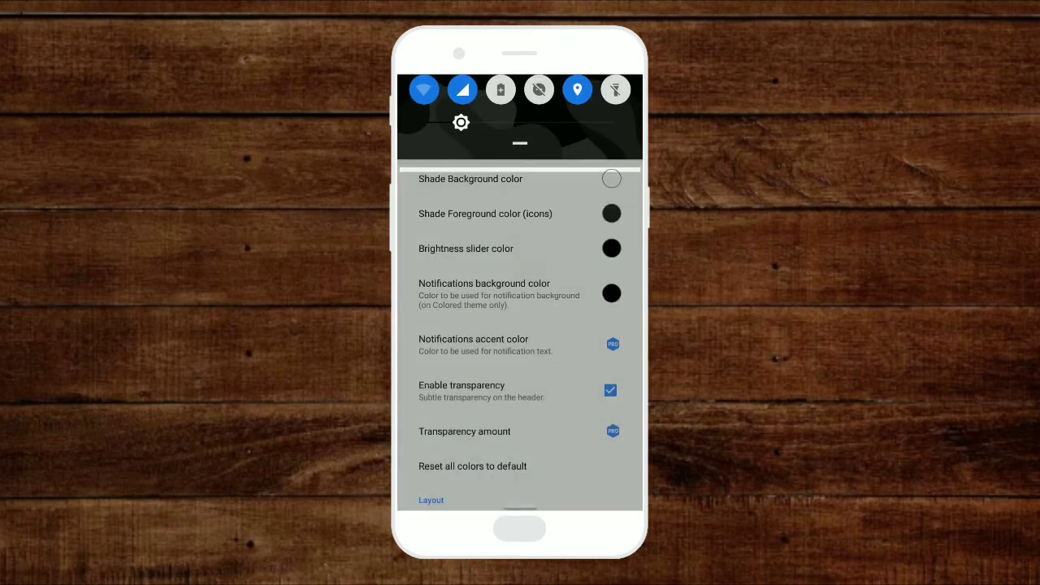
{"action": "scroll", "scroll_direction": "down", "scroll_amount": 3}
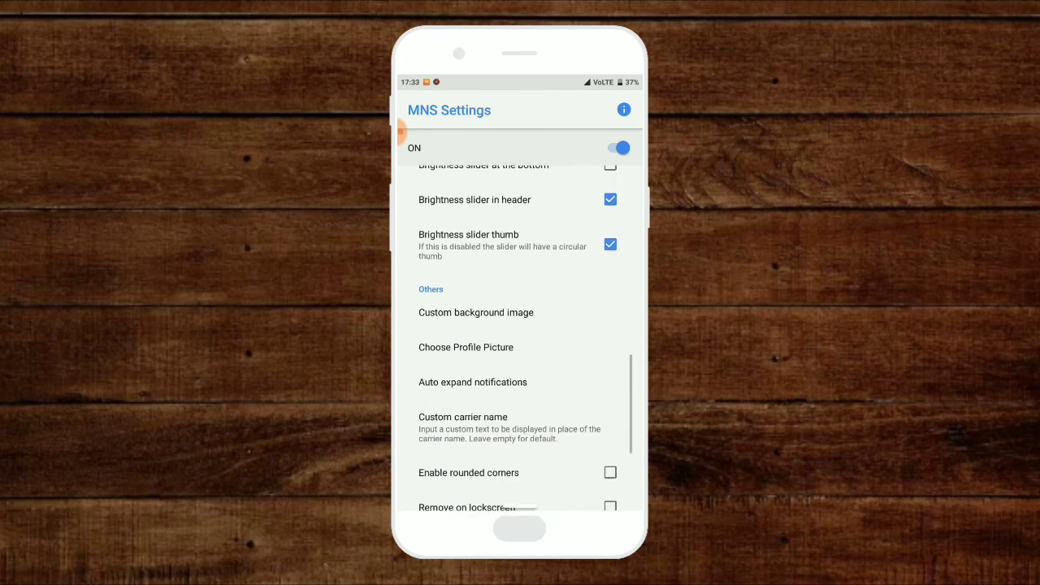
{"action": "scroll", "scroll_direction": "up", "scroll_amount": 3}
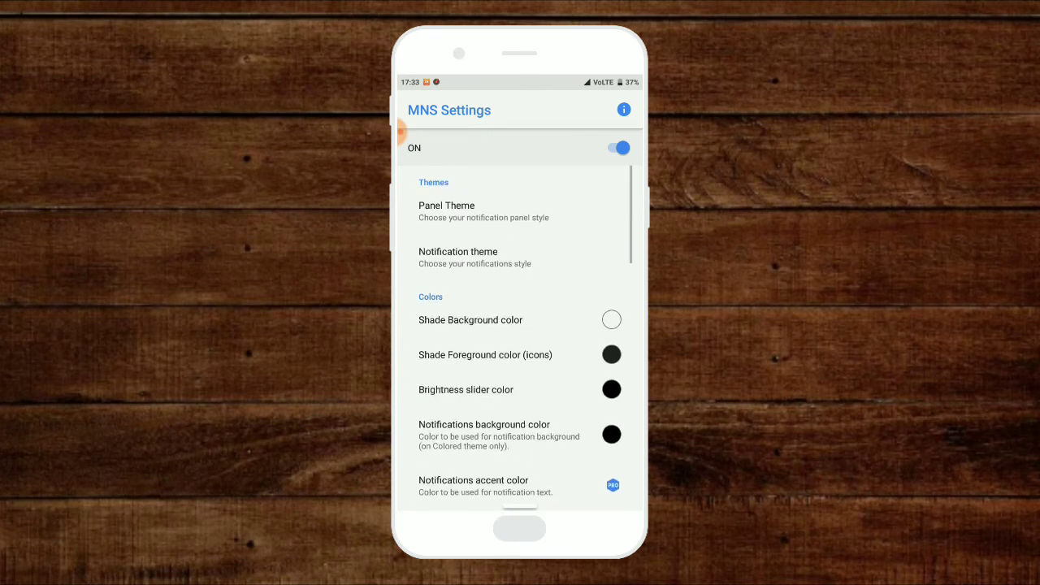